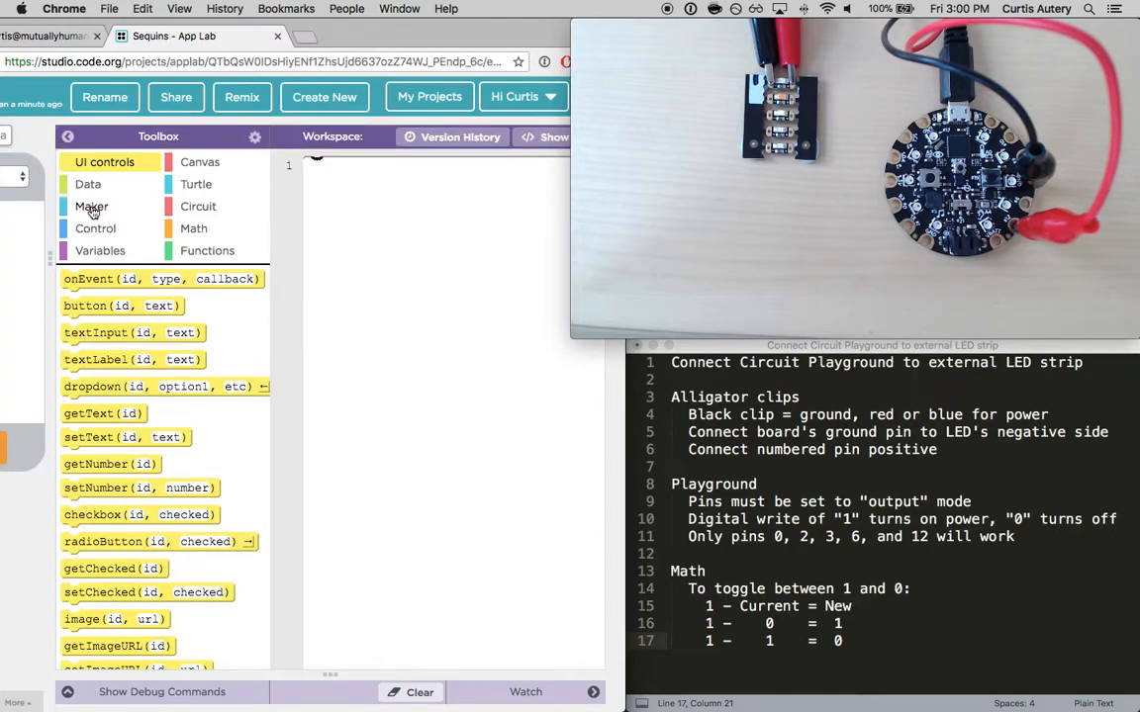
Add pinMode for pin 12 as output from the Maker blocks, then start a digitalWrite line
left_click(91, 206)
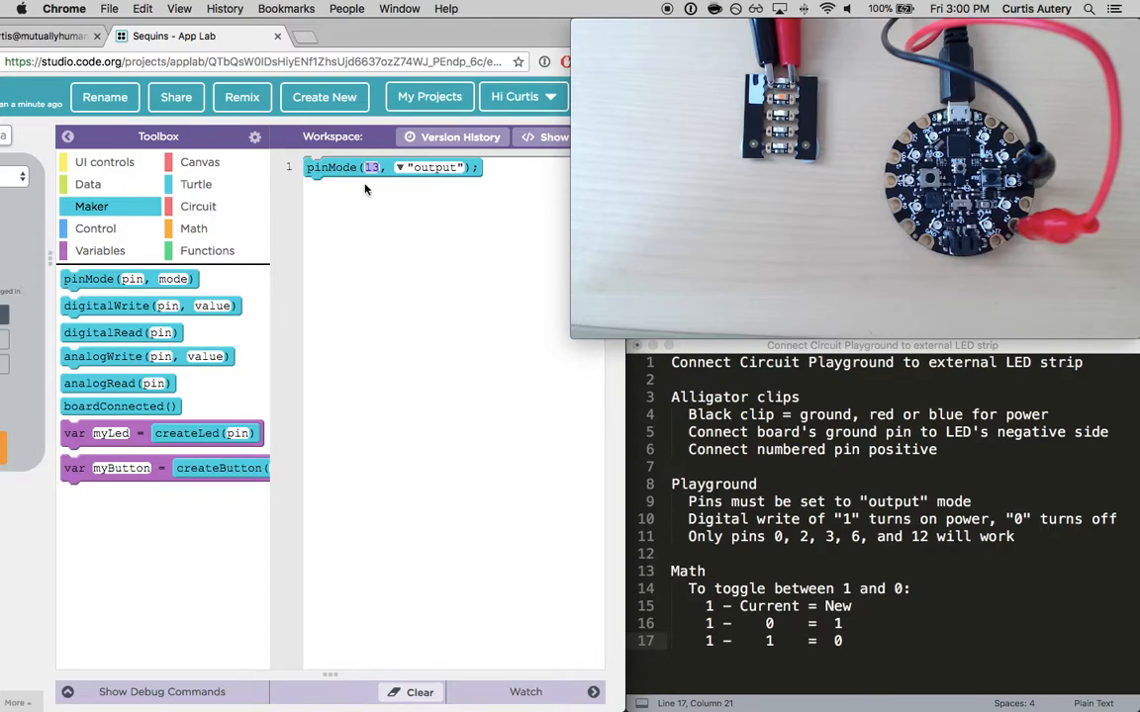
left_click(435, 166)
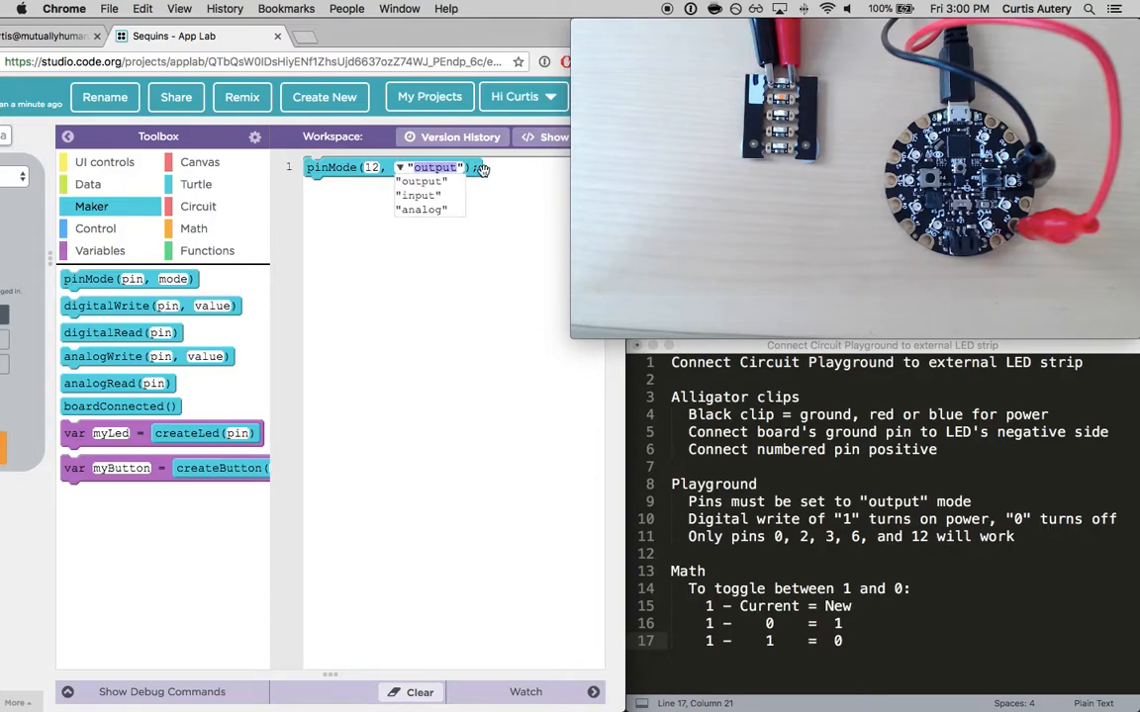
left_click(419, 182)
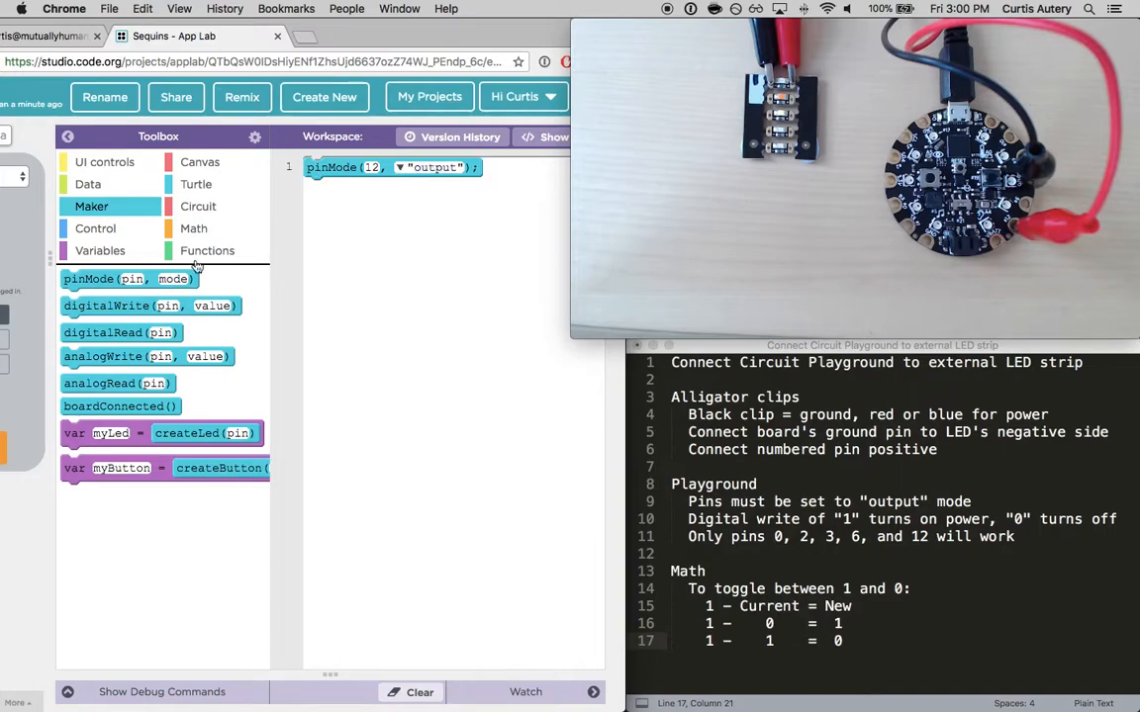
left_click_drag(109, 305, 328, 202)
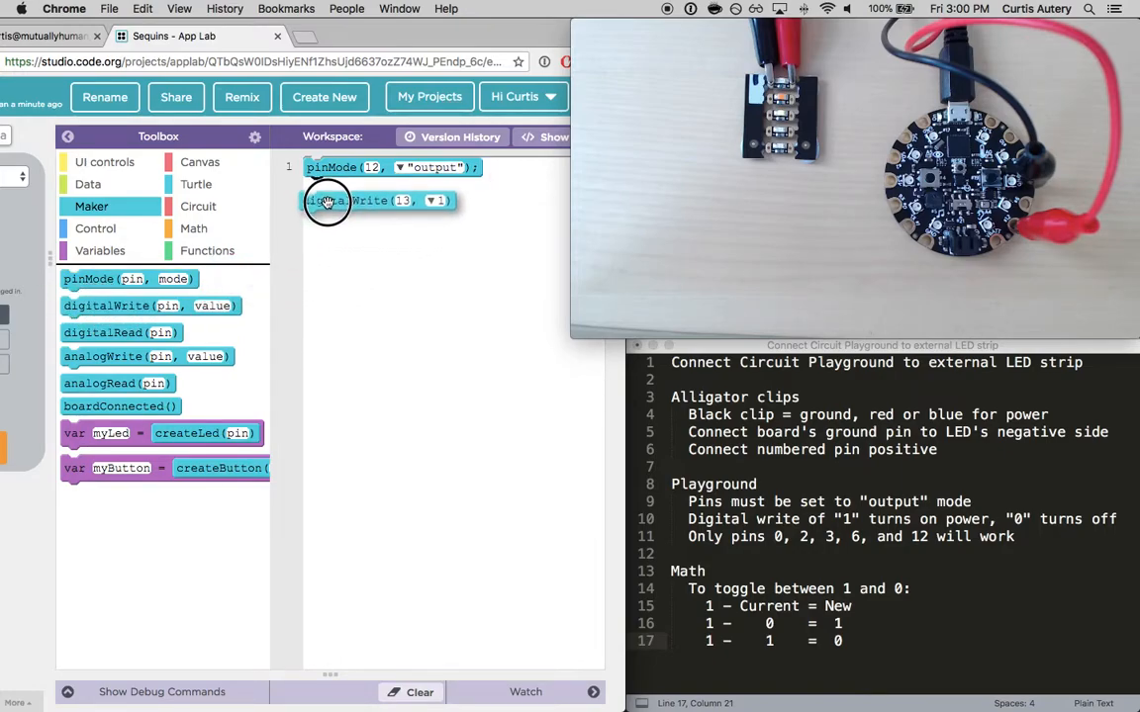
Place digitalWrite on line 2 writing 1 to pin 12 so the LED turns on
left_click_drag(327, 202, 352, 186)
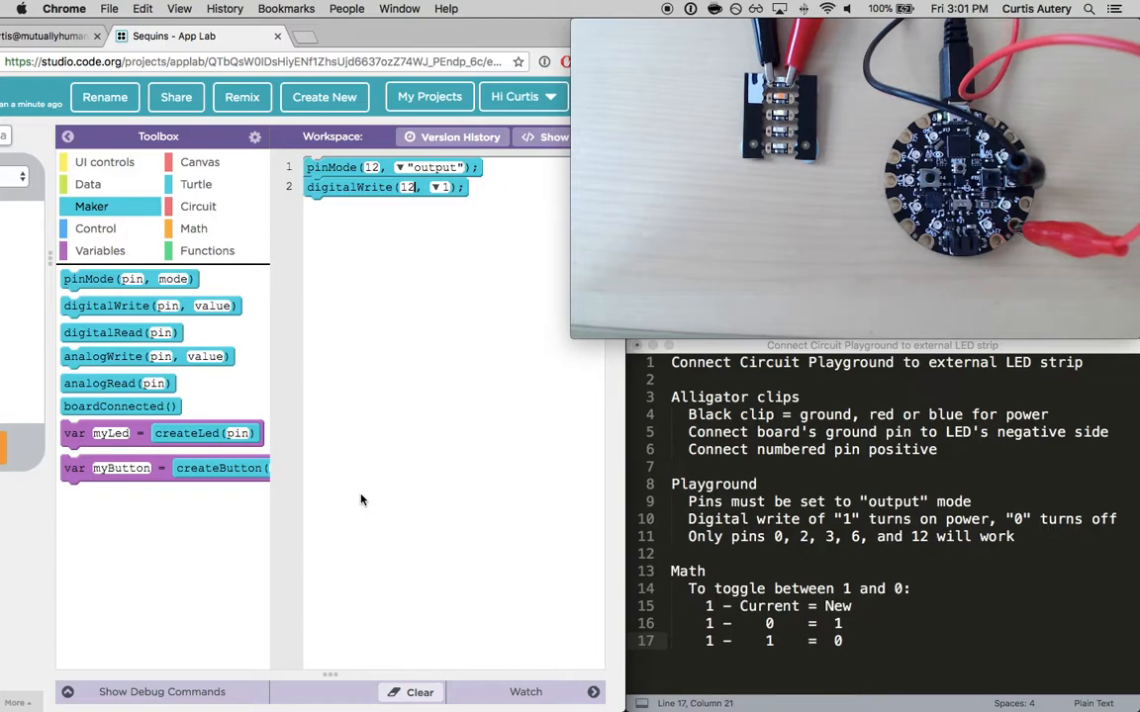
mouse_move(420, 316)
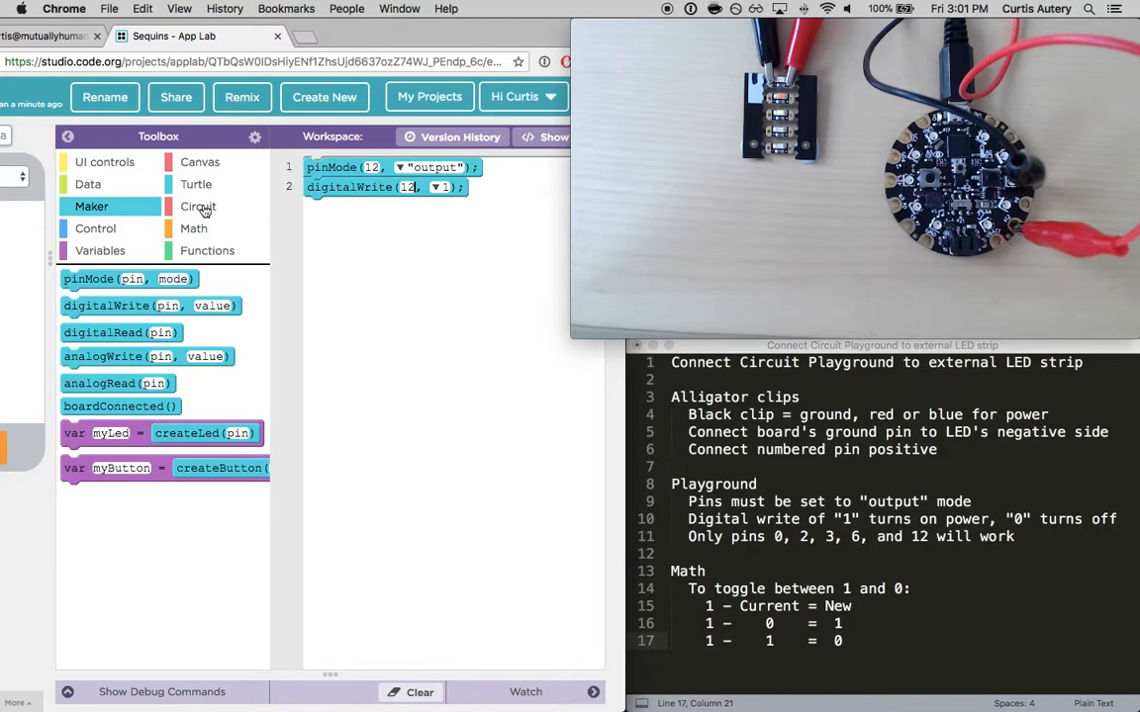
Show the Circuit board event and LED blocks to wrap the pin lines in a buttonL down event
left_click(198, 206)
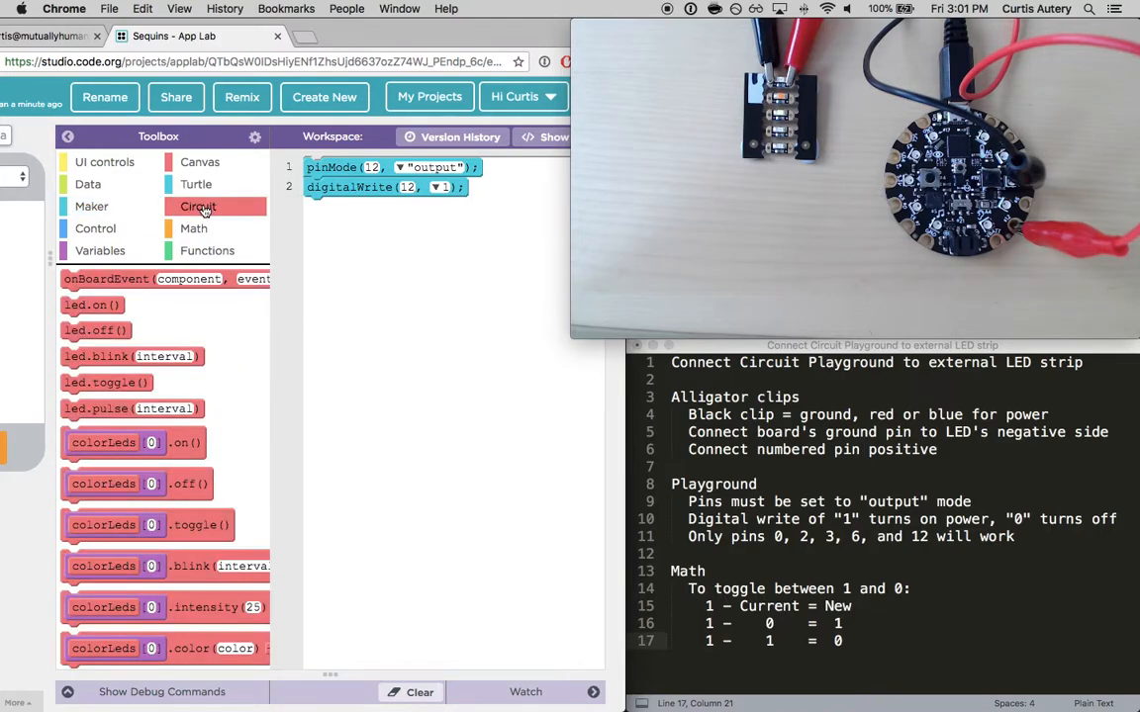
mouse_move(129, 277)
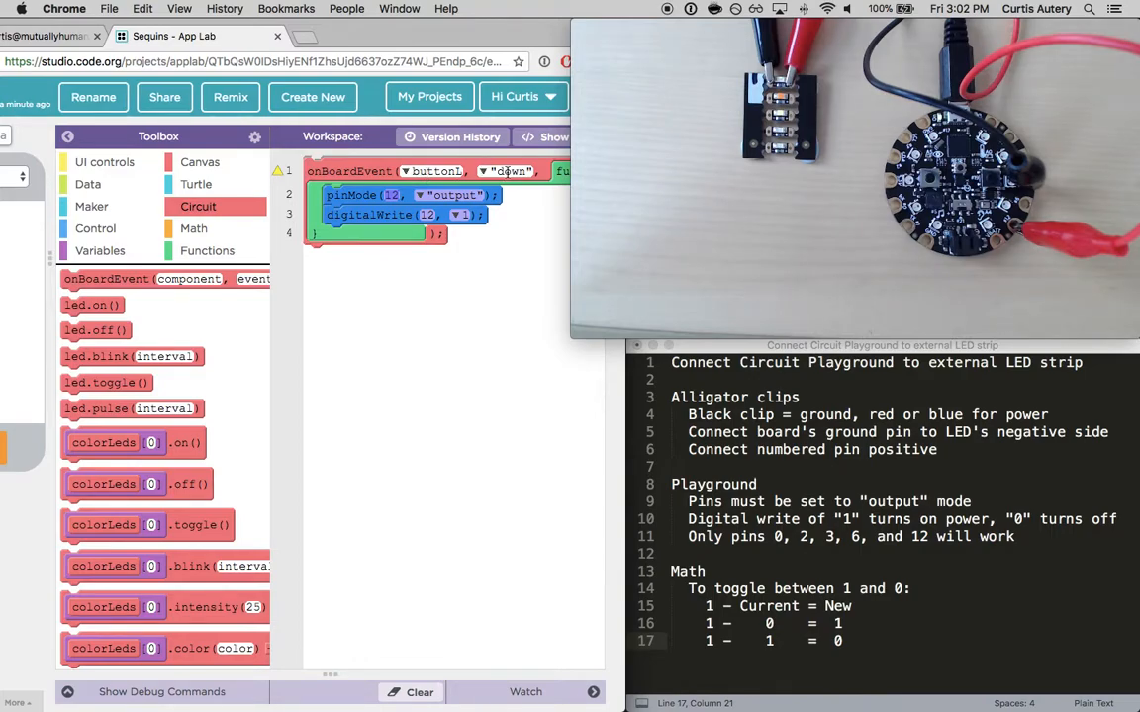
mouse_move(497, 254)
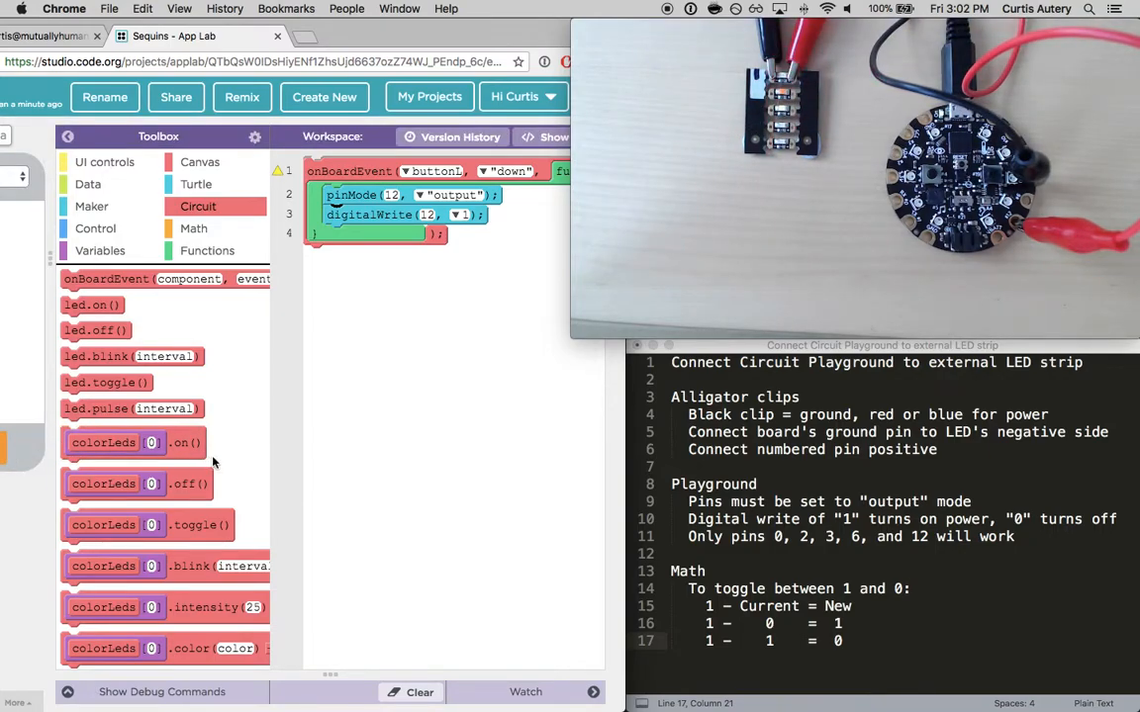
mouse_move(348, 456)
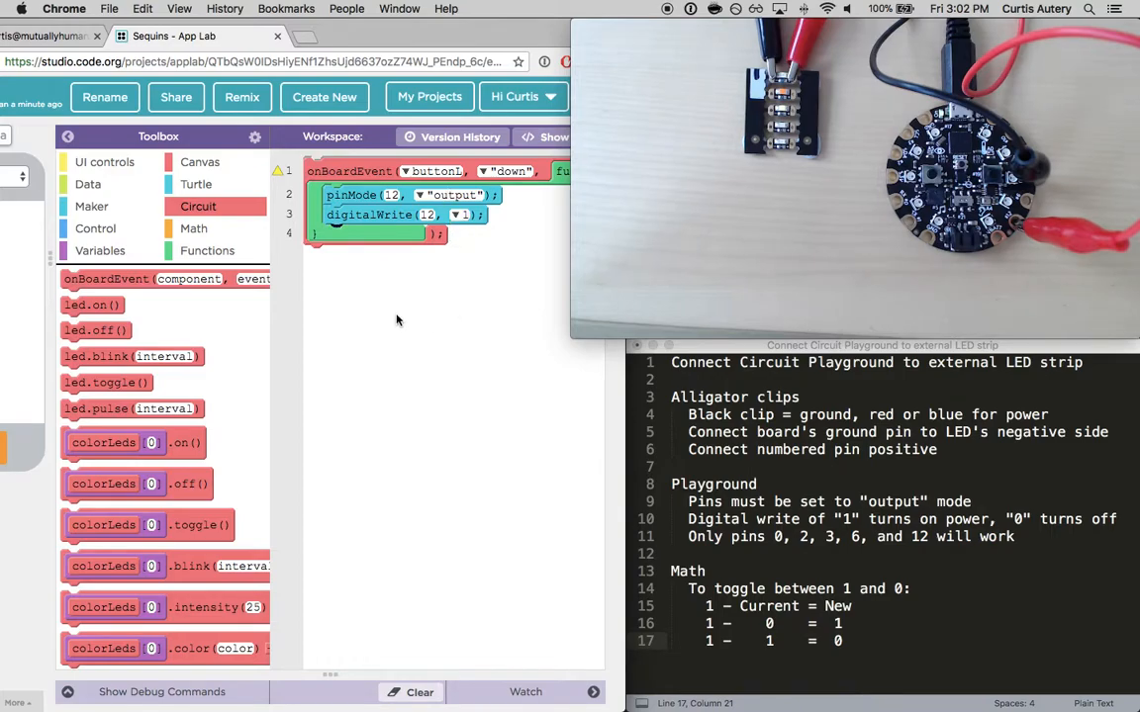
Show the Variables blocks to add value = 0 and its 1 - value toggle
left_click(99, 250)
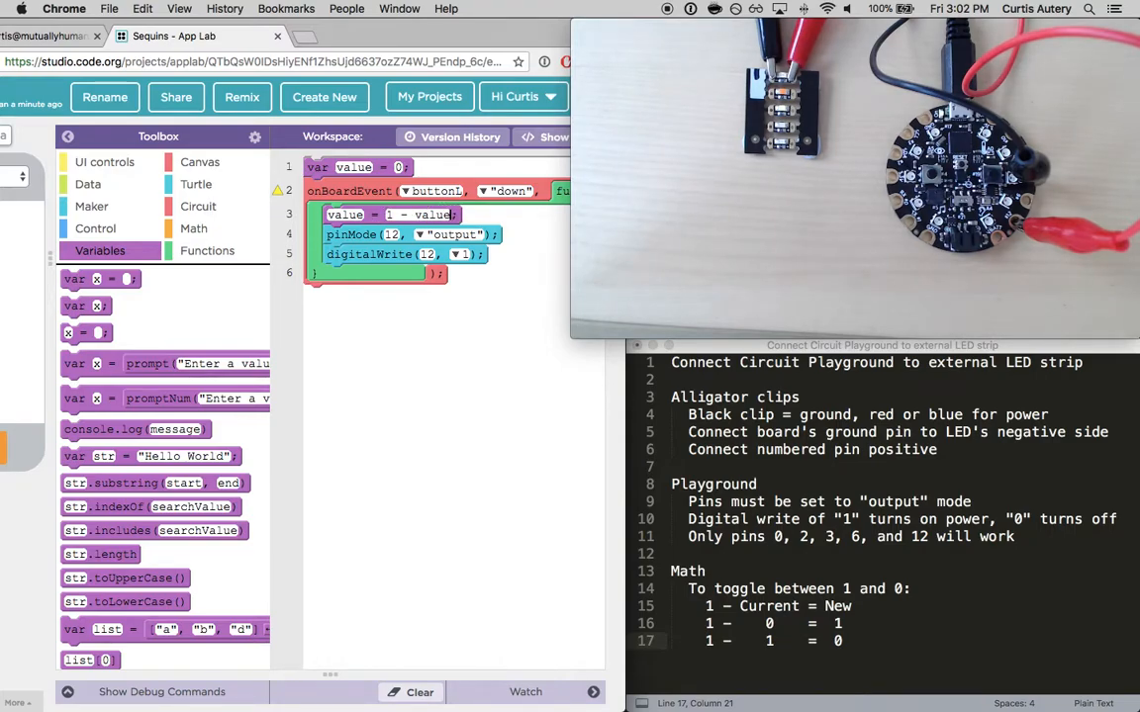
mouse_move(445, 350)
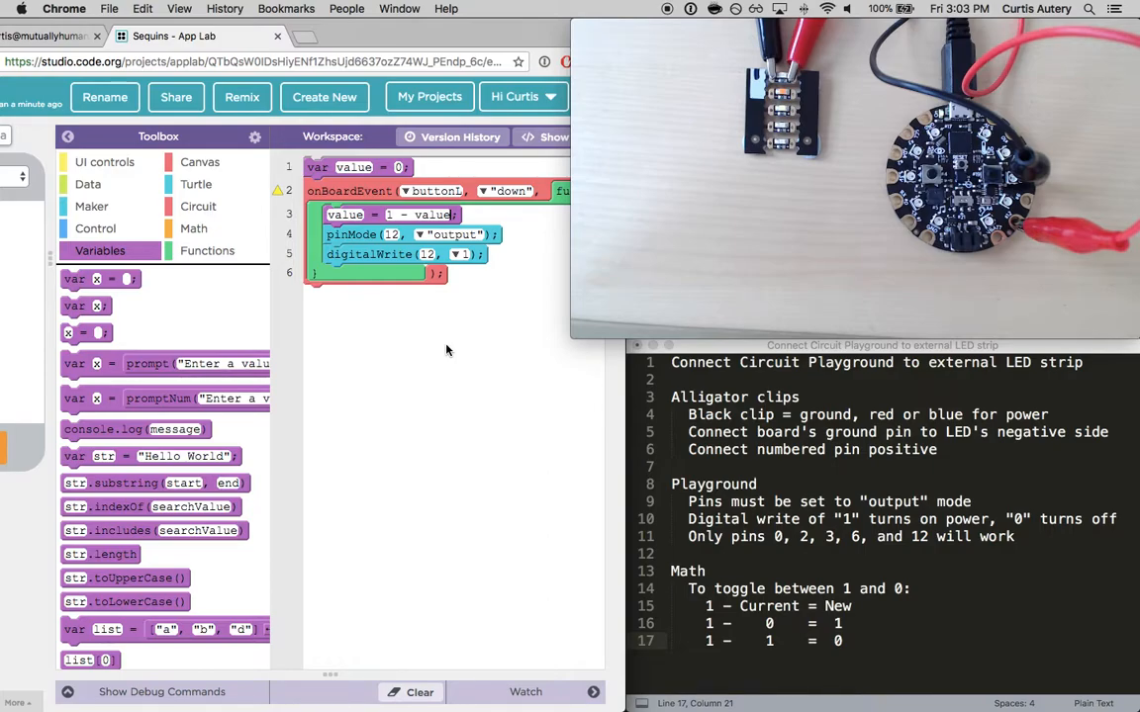
mouse_move(15, 443)
type("value")
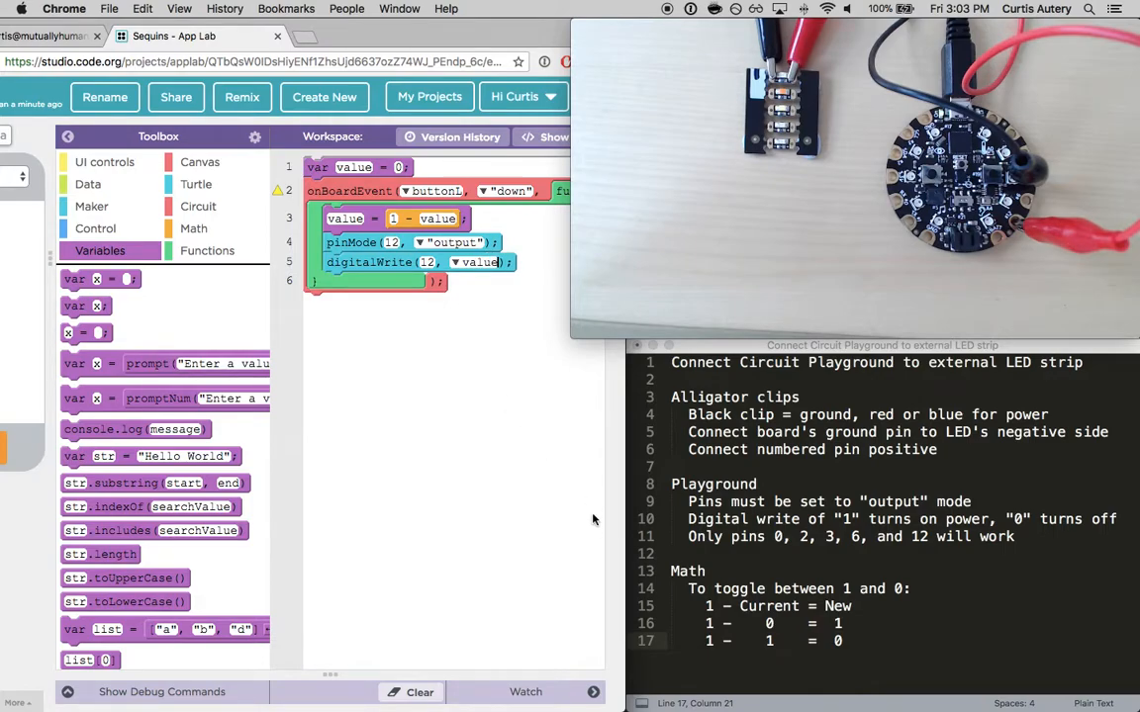
mouse_move(386, 419)
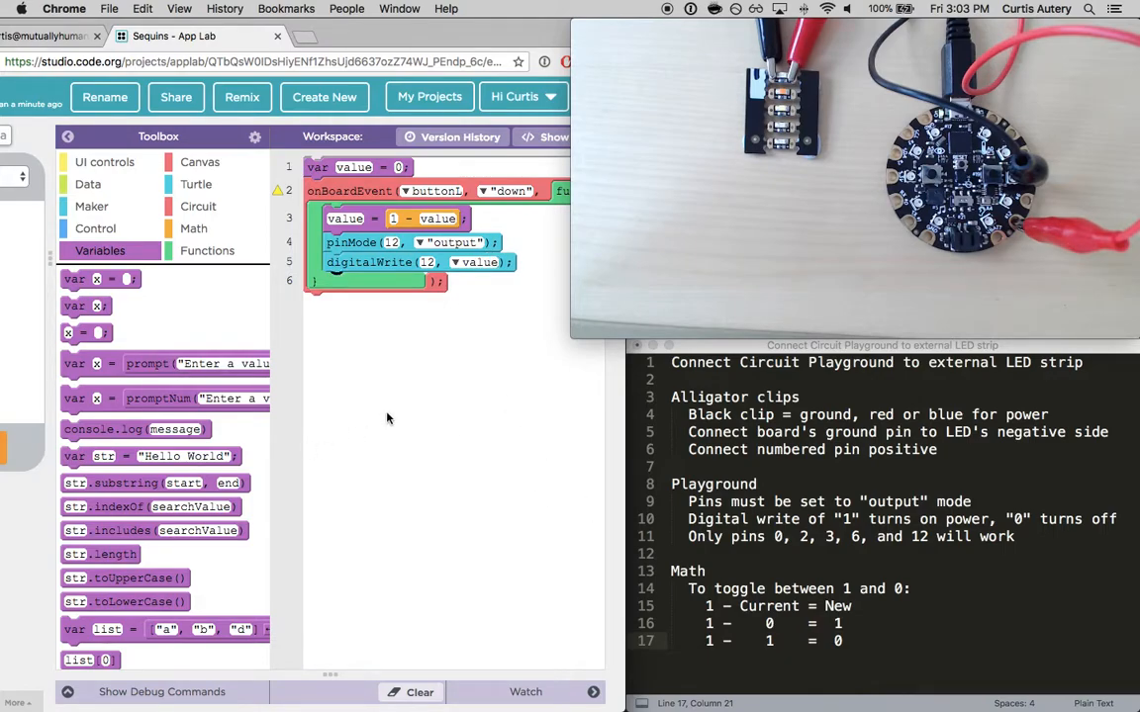
mouse_move(392, 370)
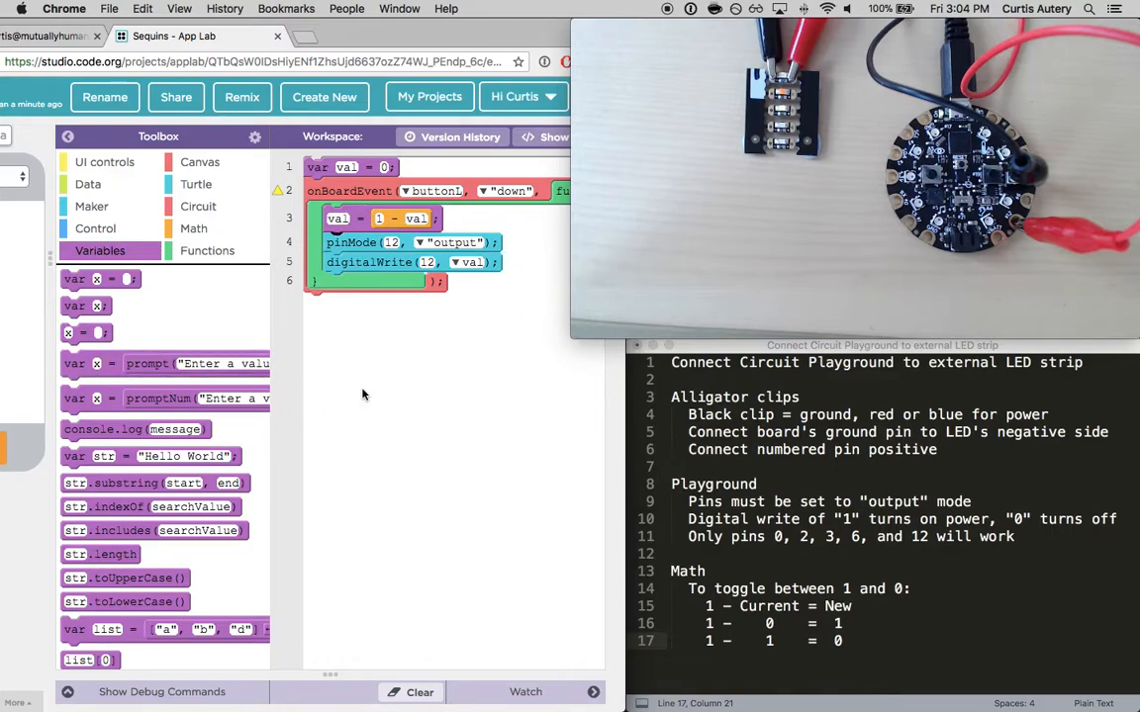
mouse_move(443, 349)
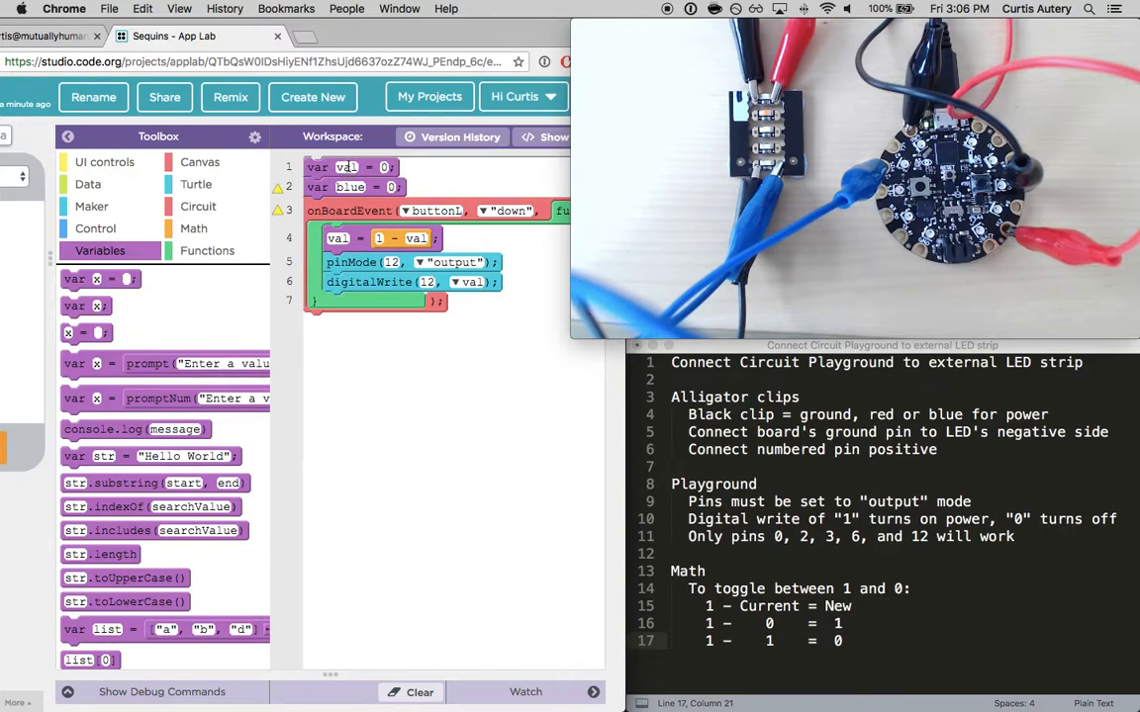
Rename the val variable to red in its declaration and toggle line
type("red")
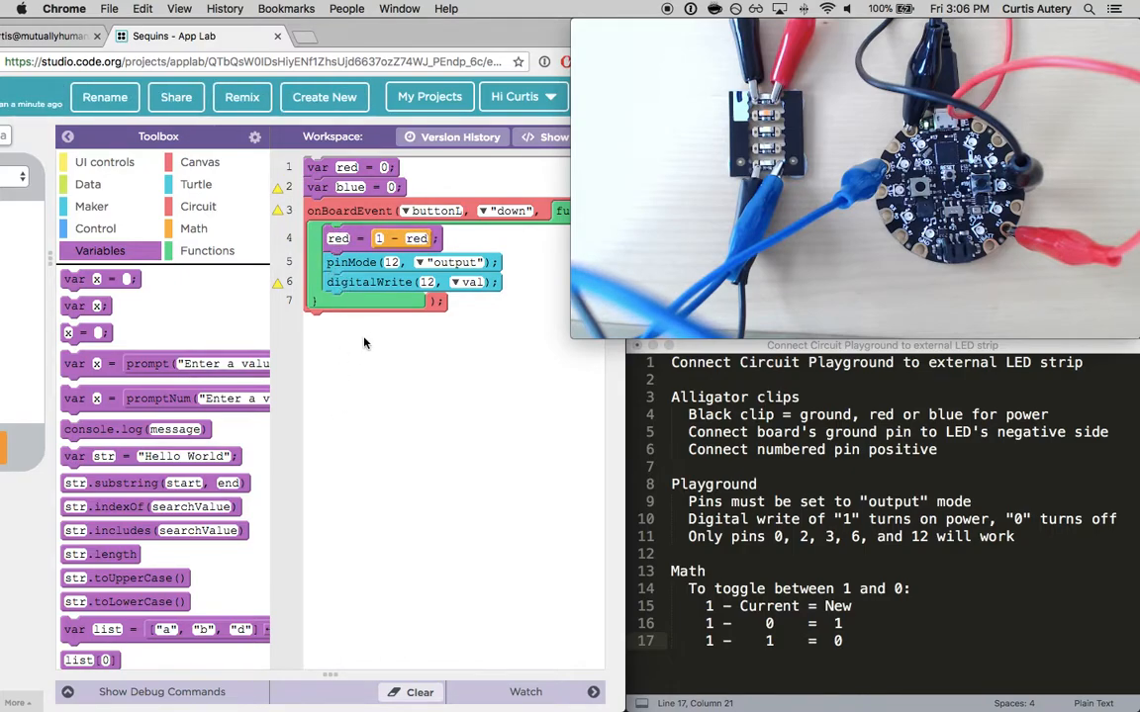
Write red to pin 12 and add a buttonR down event that toggles blue with 1 - blue
left_click(473, 281)
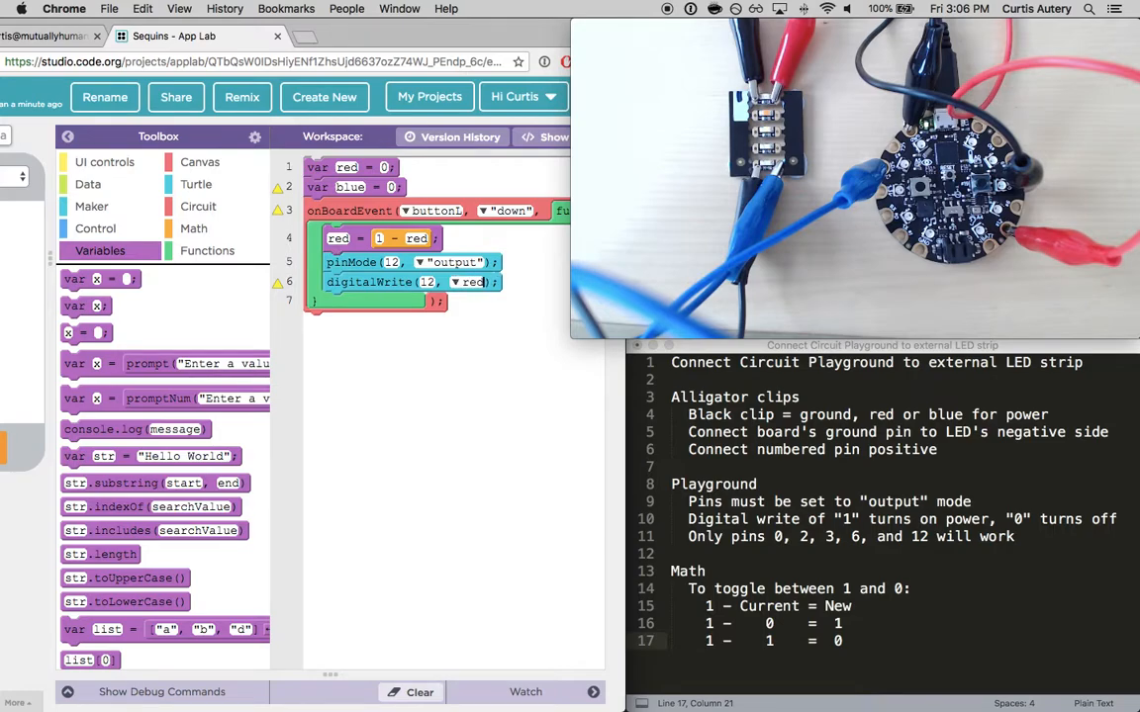
left_click(198, 206)
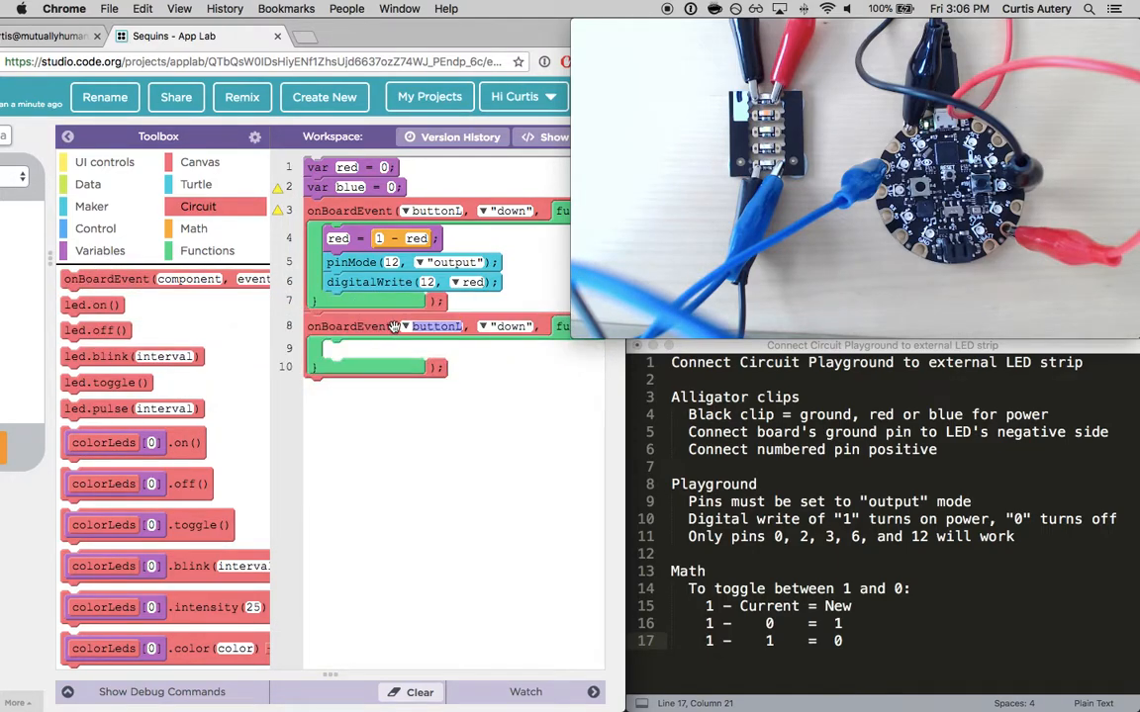
left_click(435, 327)
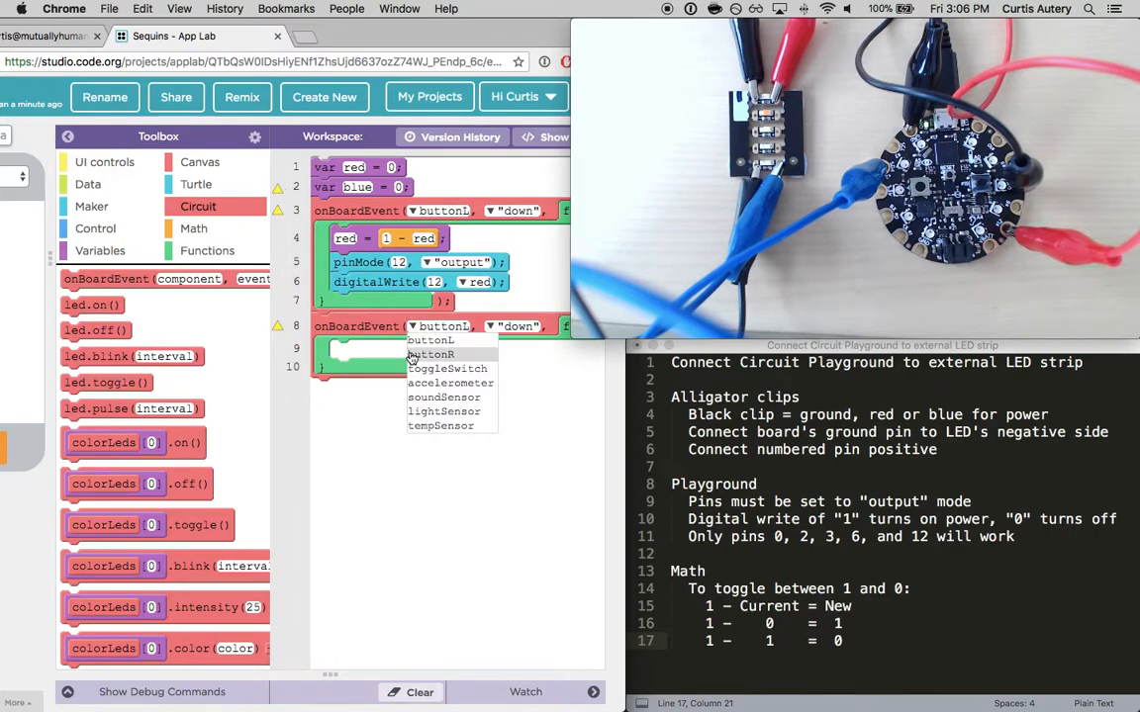
left_click(430, 354)
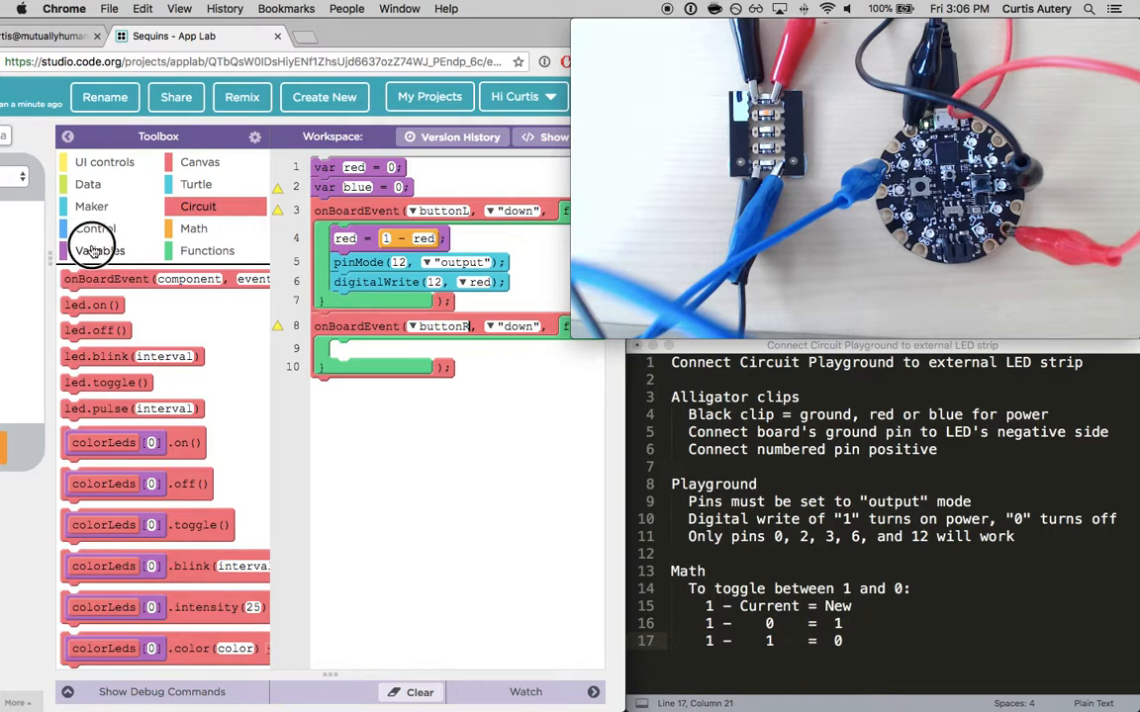
left_click(99, 249)
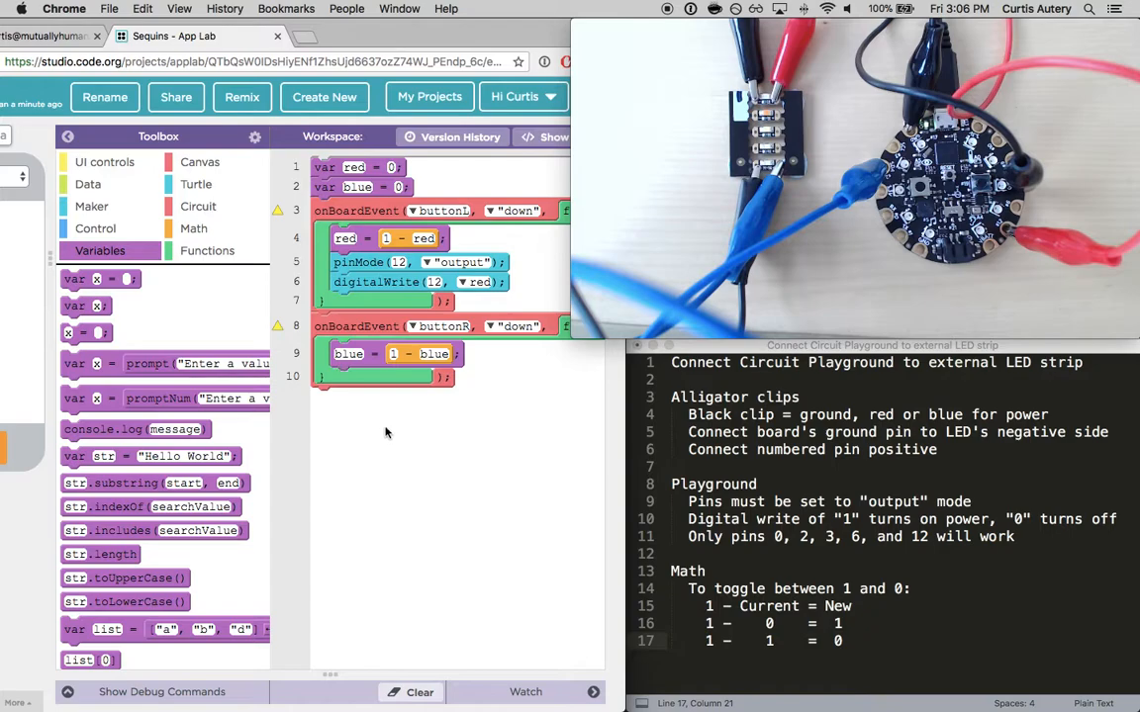
Set pins 12 and 2 to output at the start and add a pin write in the buttonR event
left_click(95, 229)
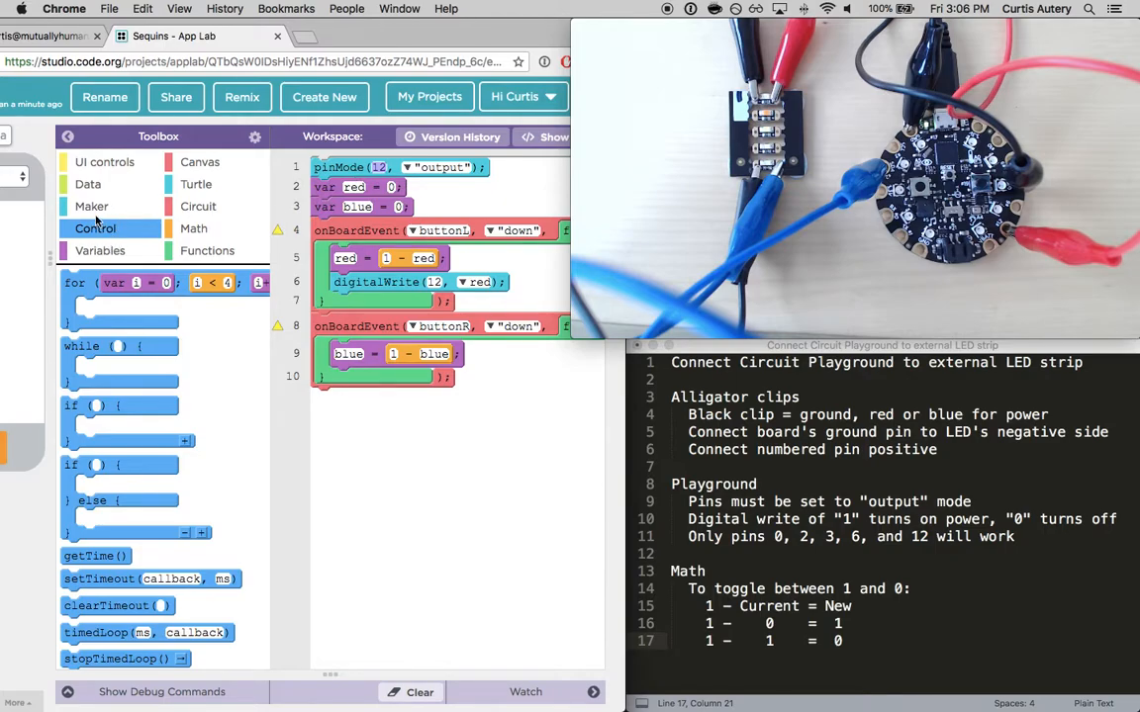
left_click(91, 205)
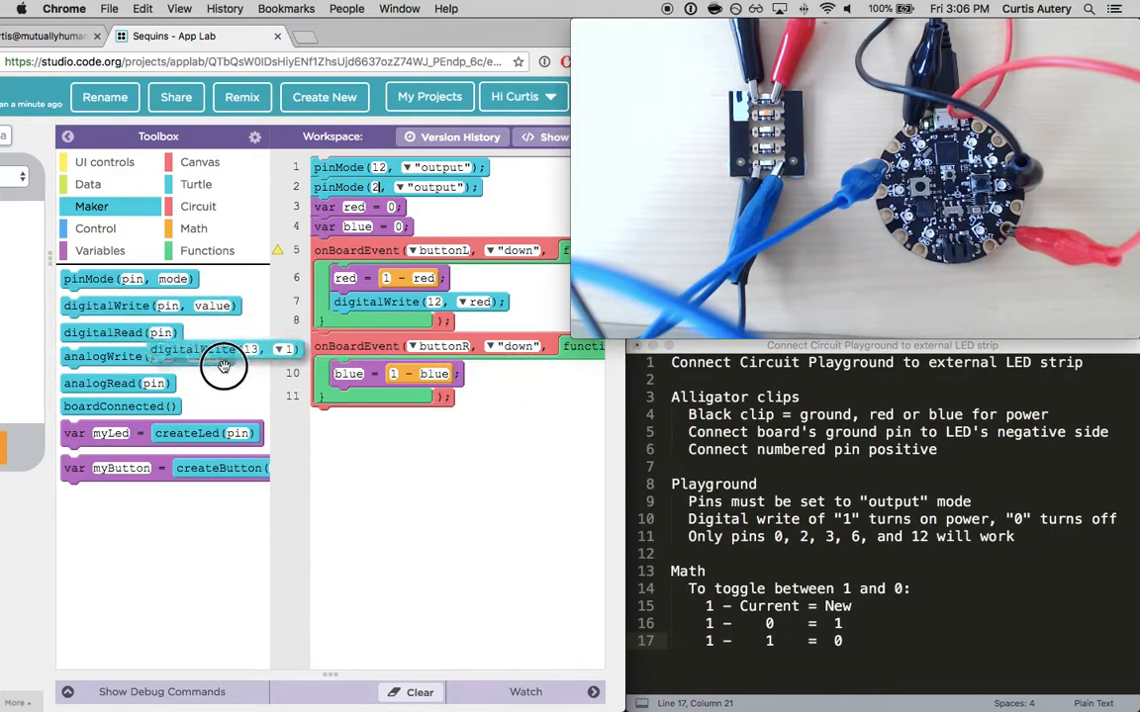
left_click_drag(222, 360, 386, 398)
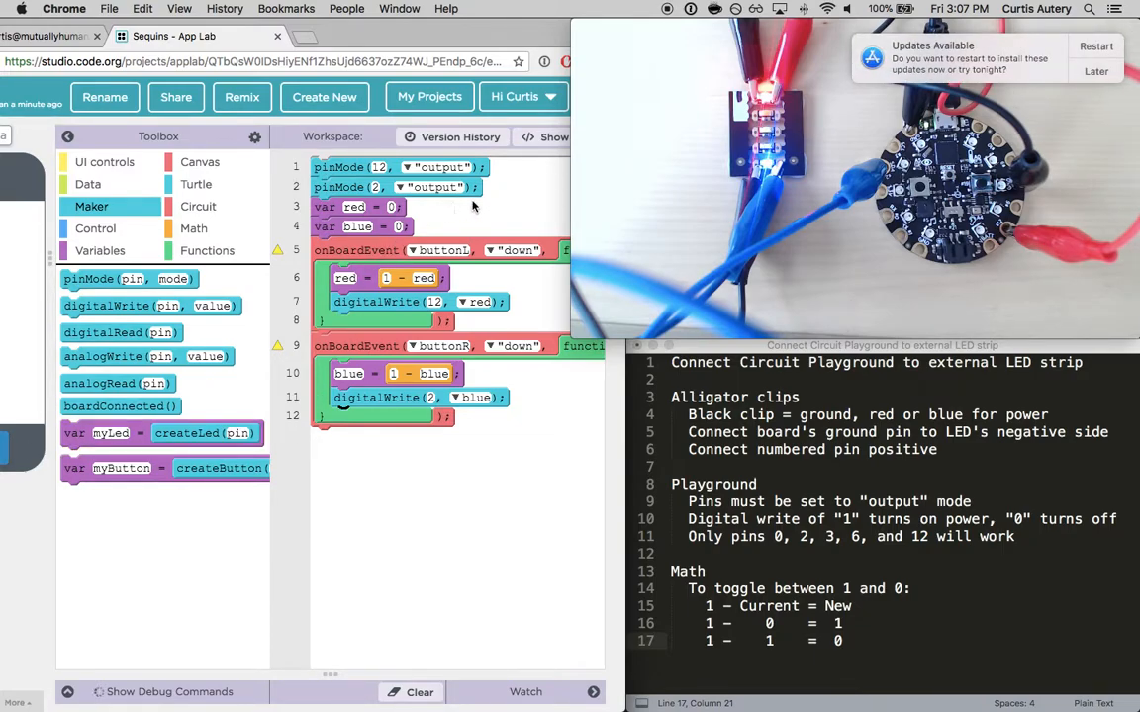
Postpone the macOS system update notice to clear it from the screen
left_click(1096, 71)
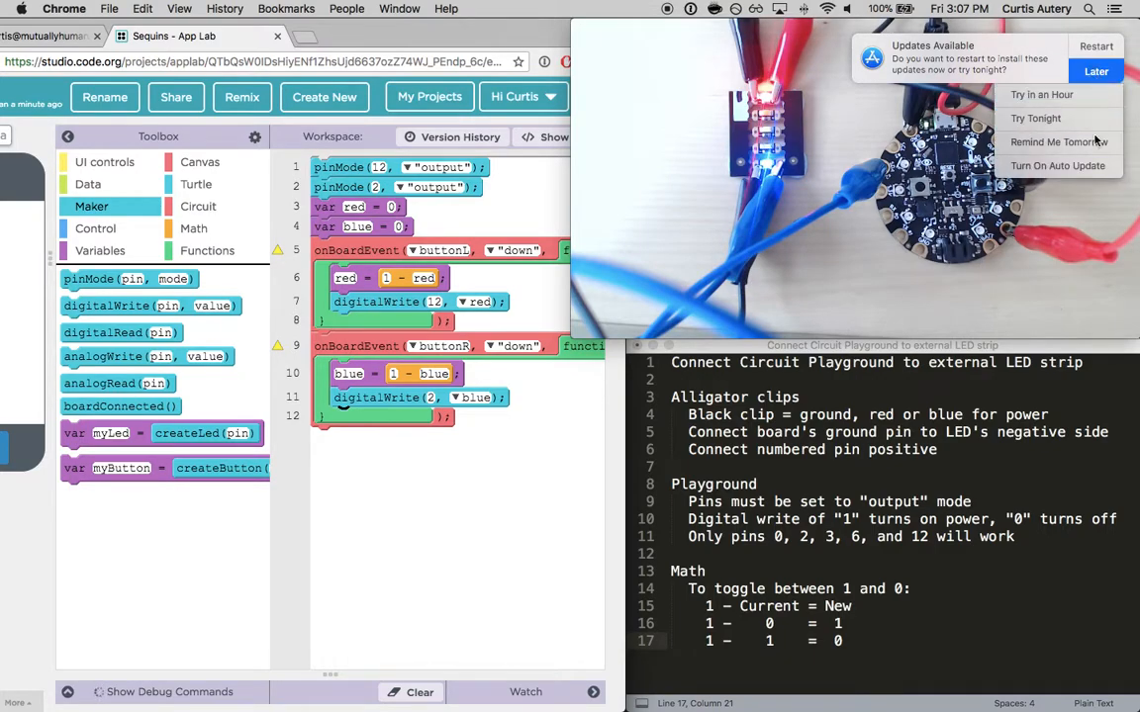
left_click(1096, 72)
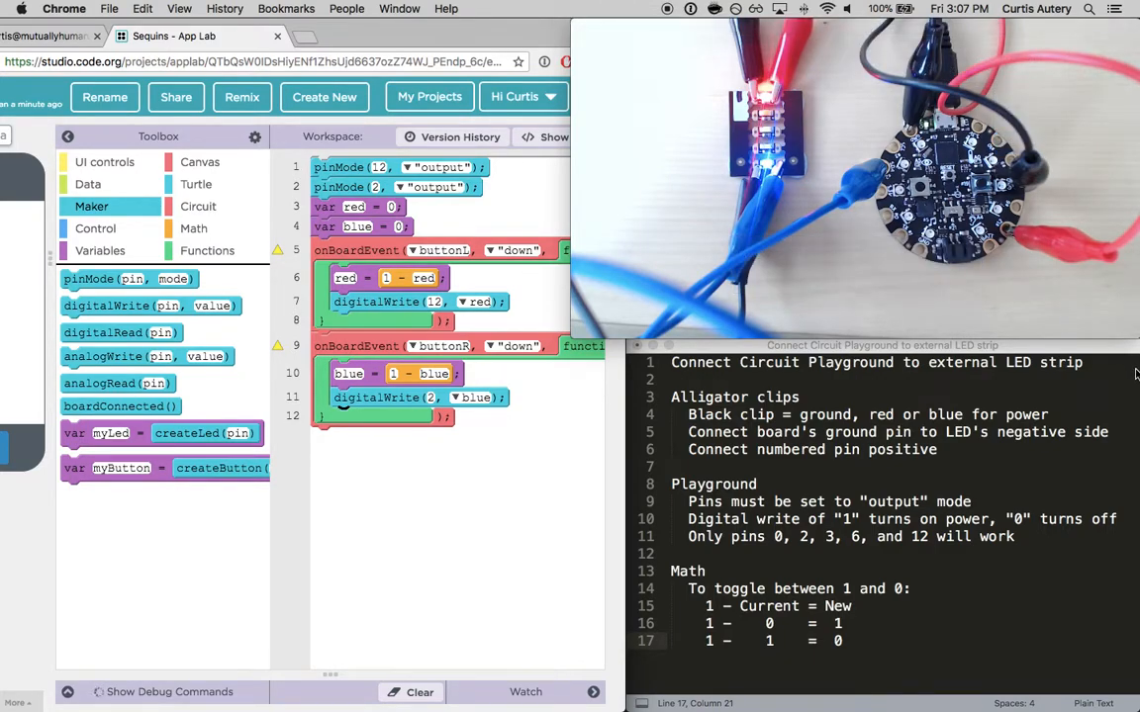